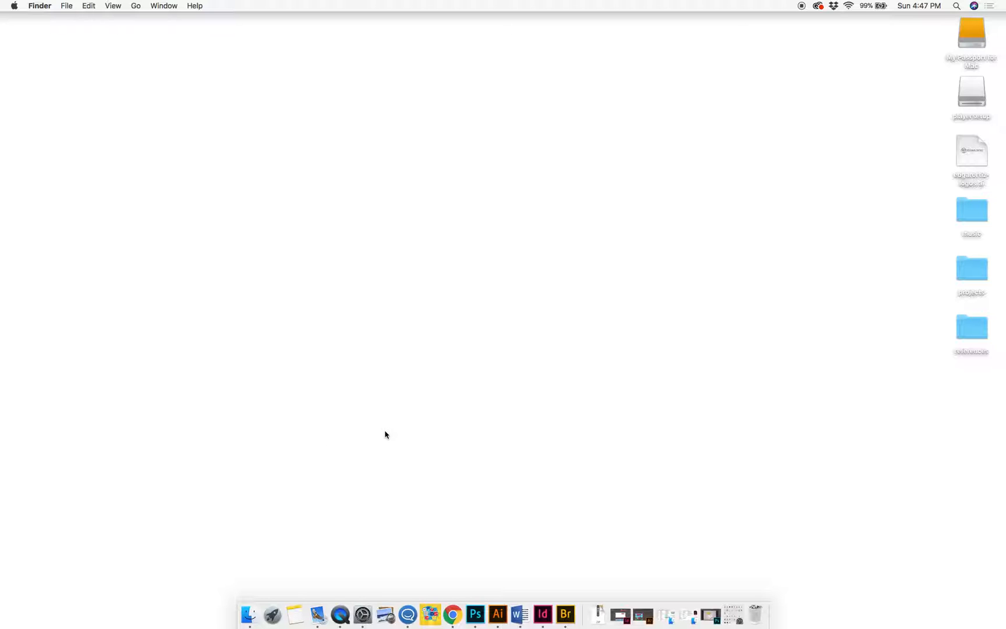
pyautogui.moveTo(390, 433)
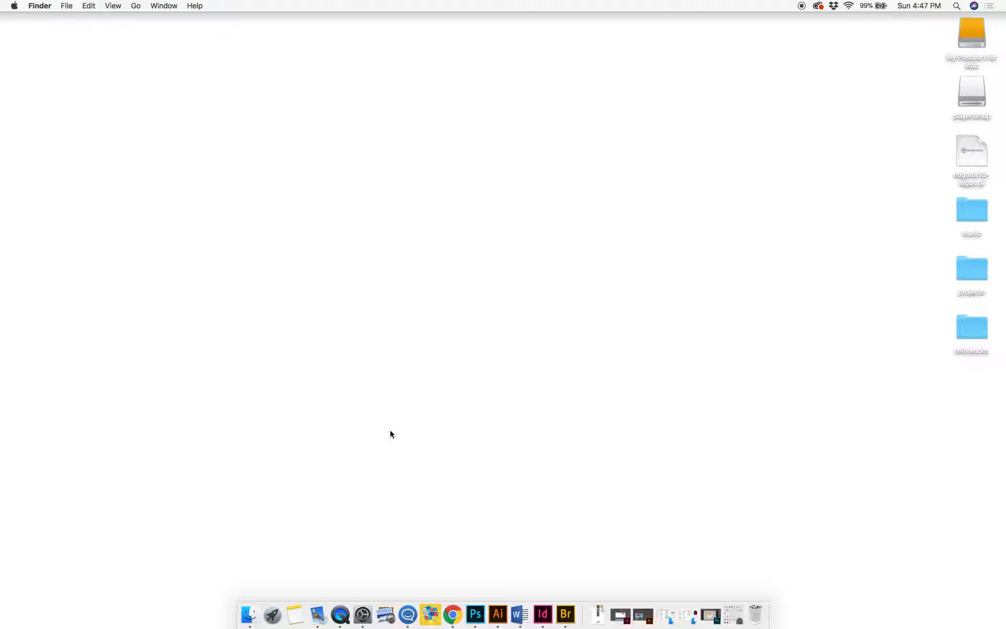
pyautogui.moveTo(325, 465)
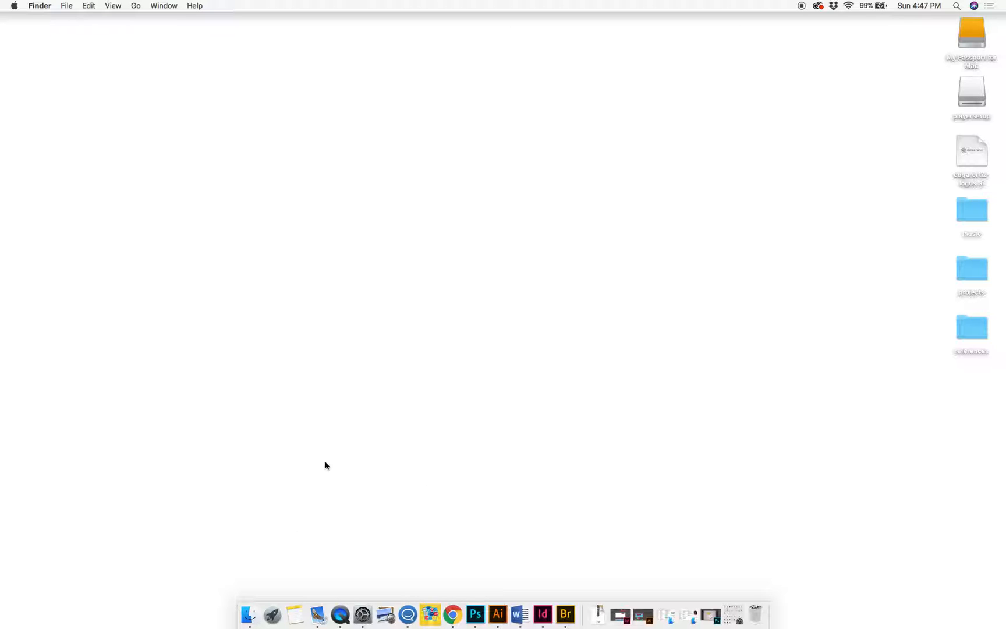
pyautogui.moveTo(249, 616)
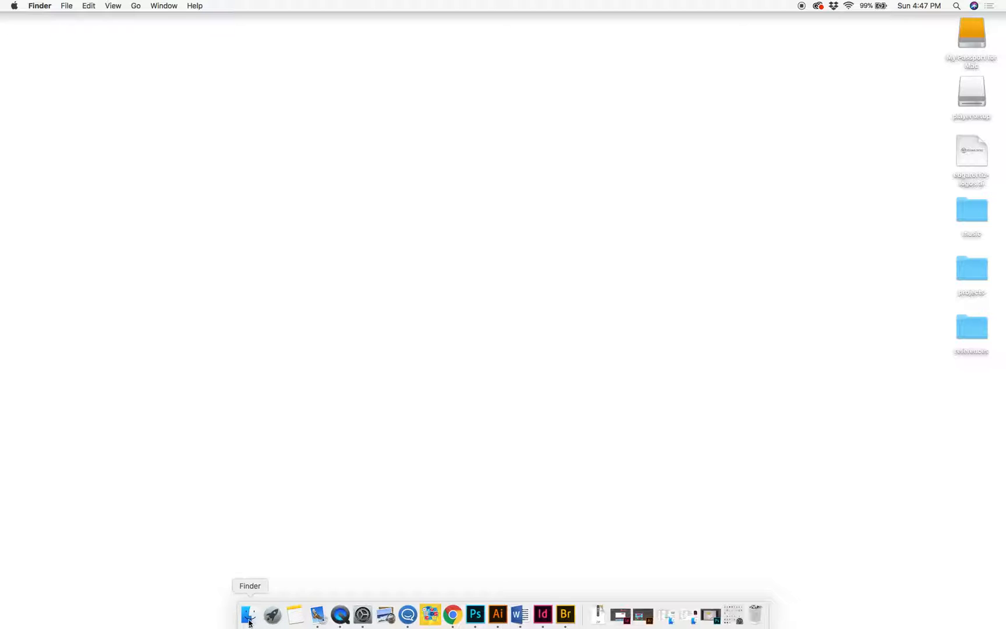
# Open a Finder window on Applications and select Font Book in the apps list.
pyautogui.click(249, 615)
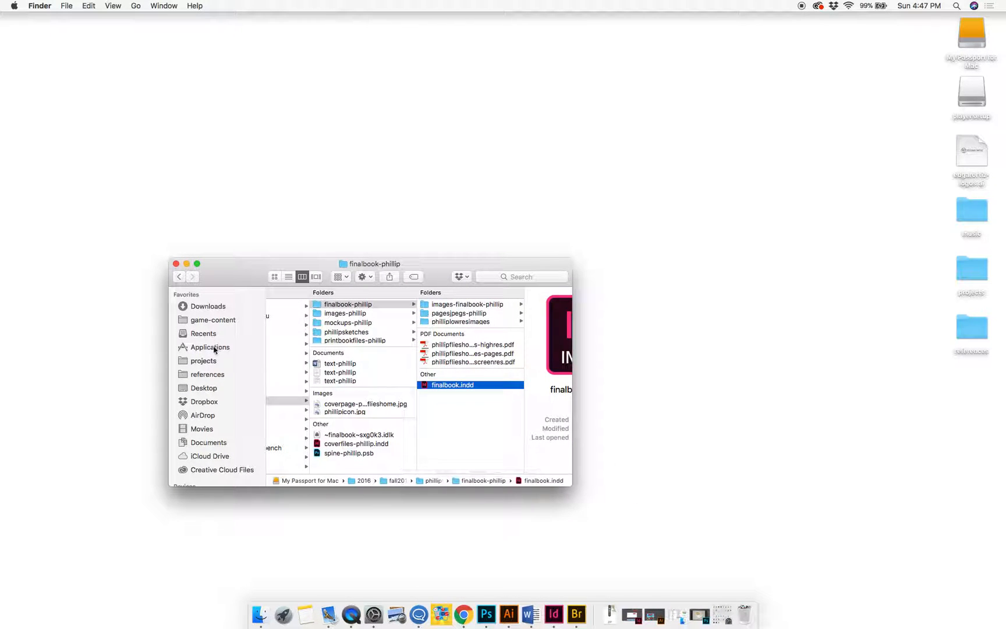
pyautogui.click(209, 346)
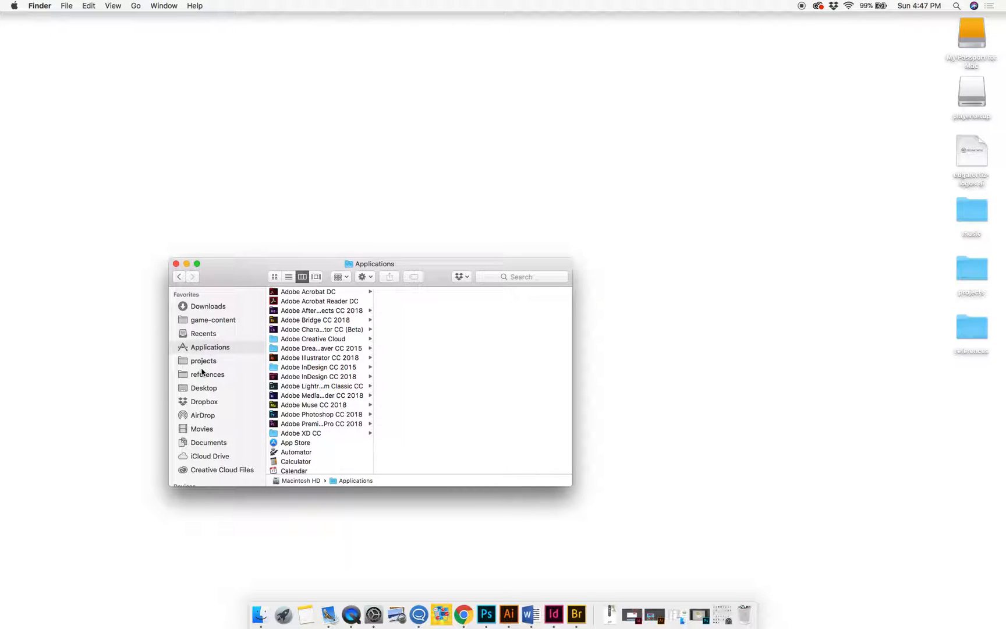
pyautogui.scroll(-3)
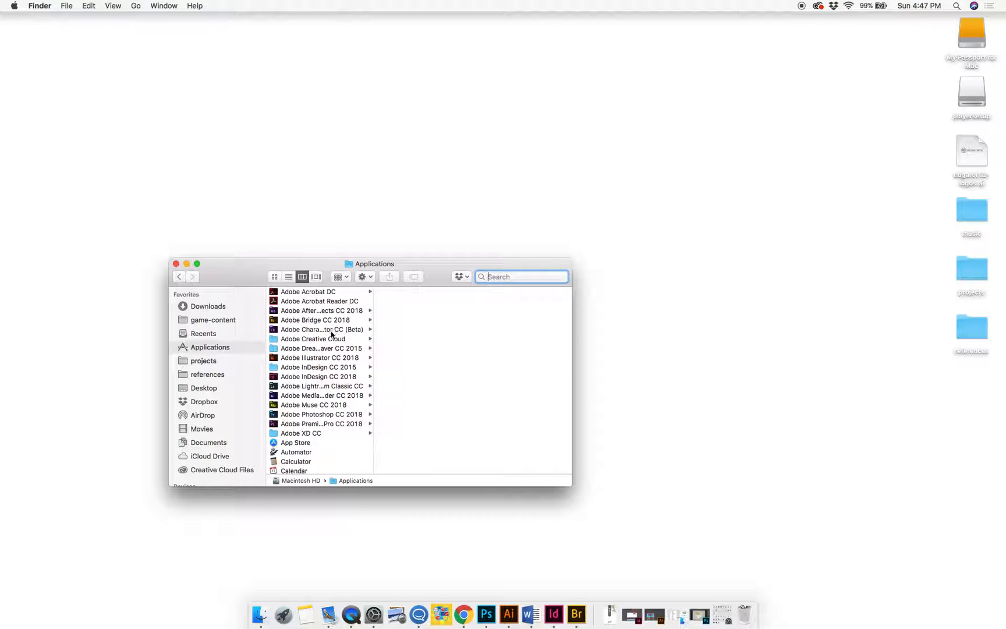
pyautogui.scroll(-3)
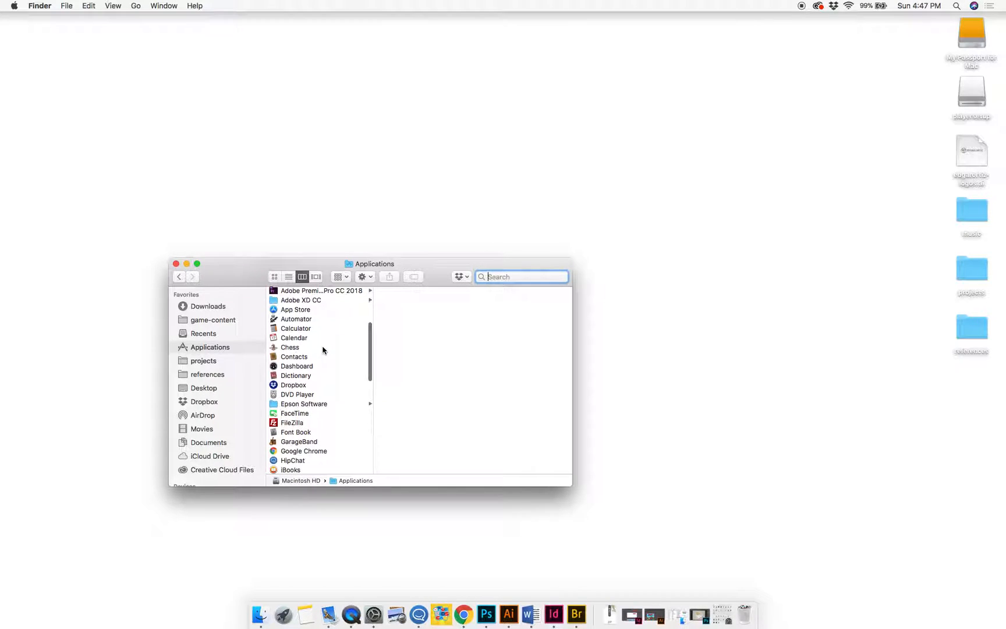
pyautogui.scroll(-3)
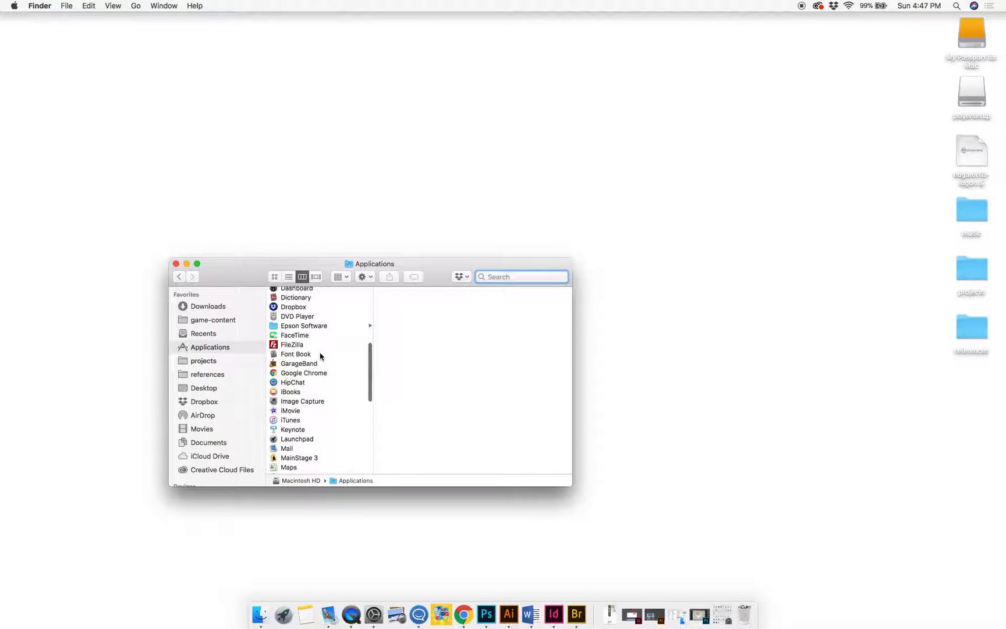
pyautogui.click(296, 353)
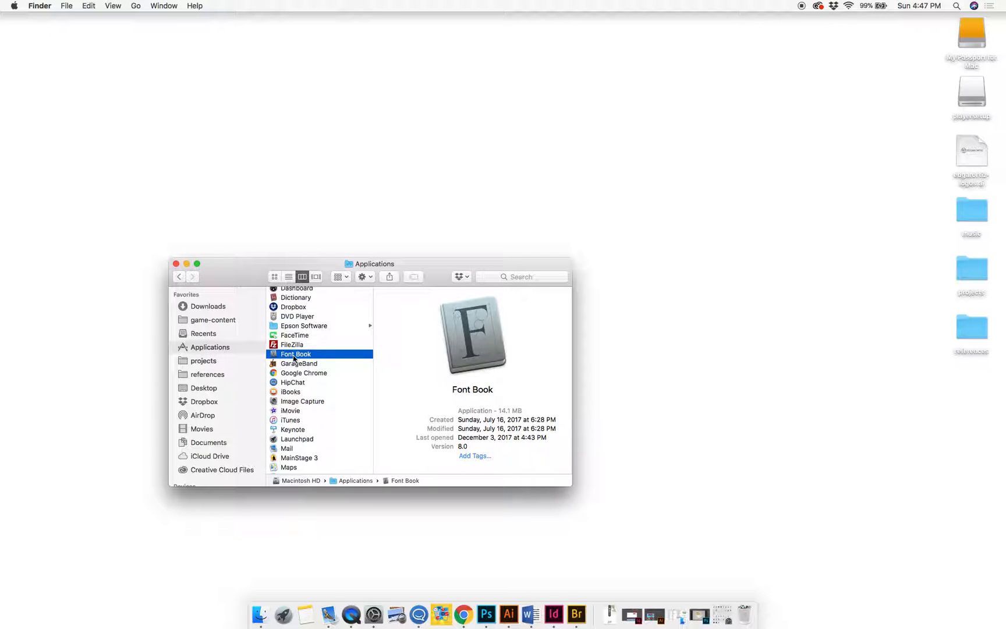
# Launch Font Book, show the User collection of 175 fonts, and select Museo Slab.
pyautogui.doubleClick(295, 354)
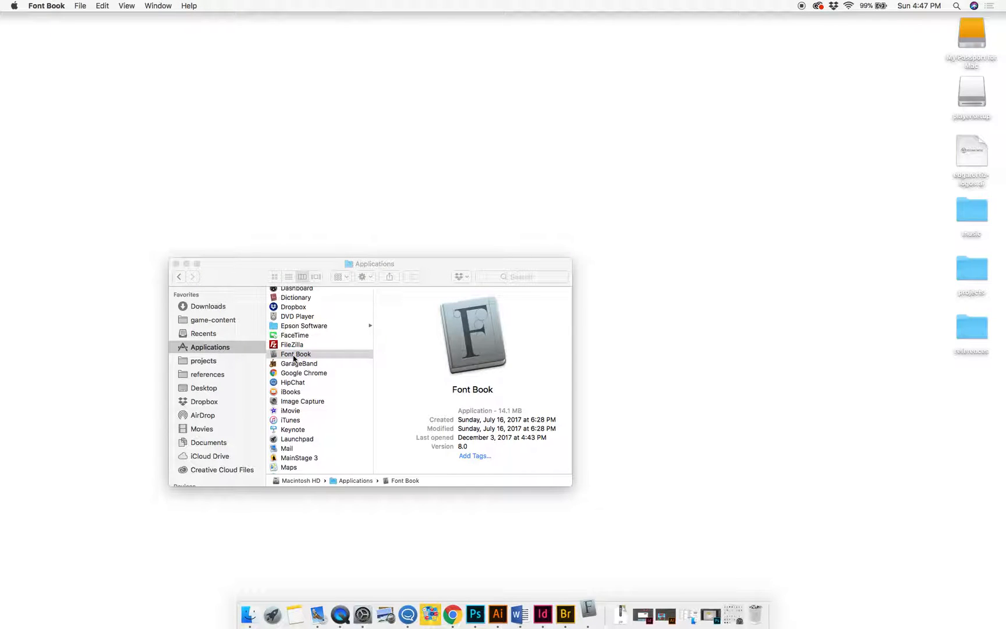
pyautogui.doubleClick(296, 353)
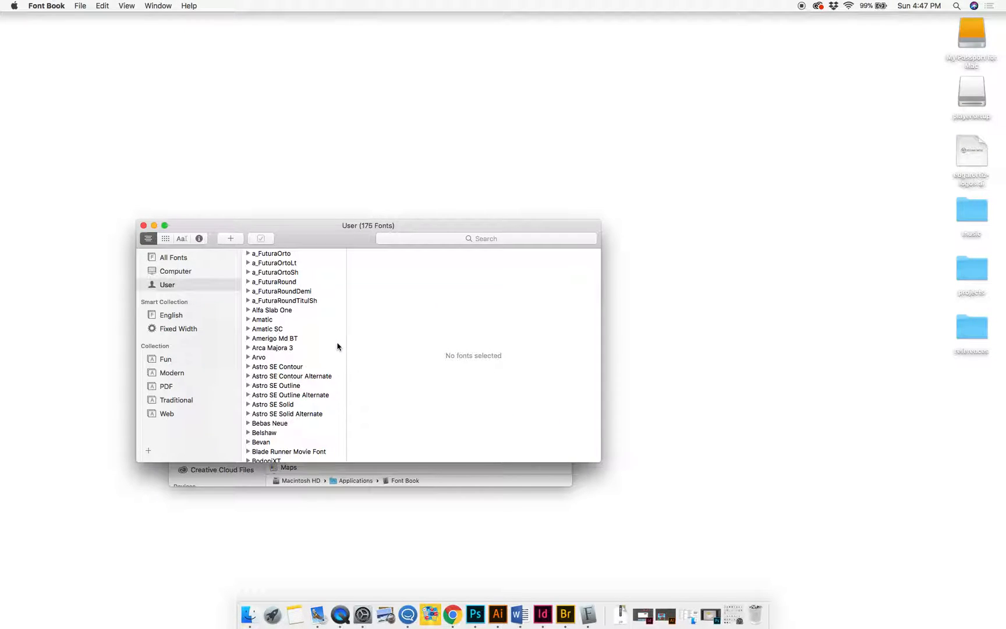
pyautogui.click(275, 458)
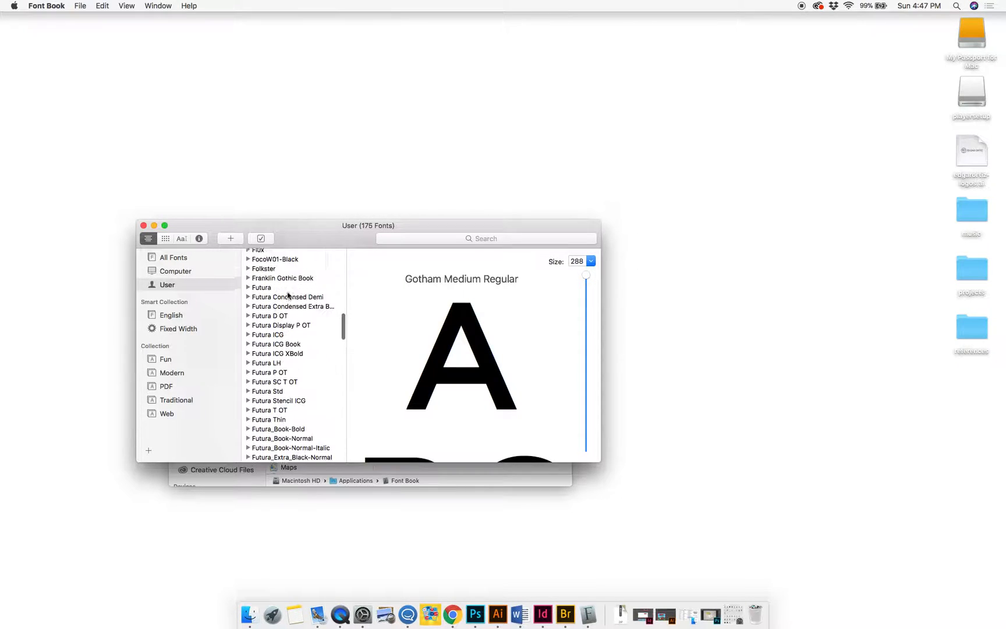
pyautogui.scroll(-3)
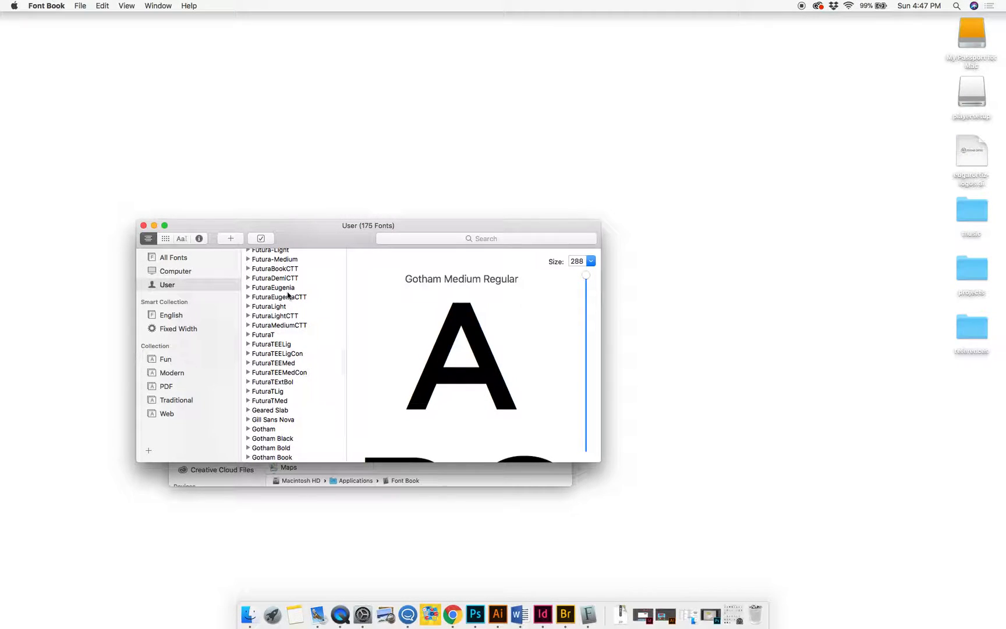
pyautogui.moveTo(279, 297)
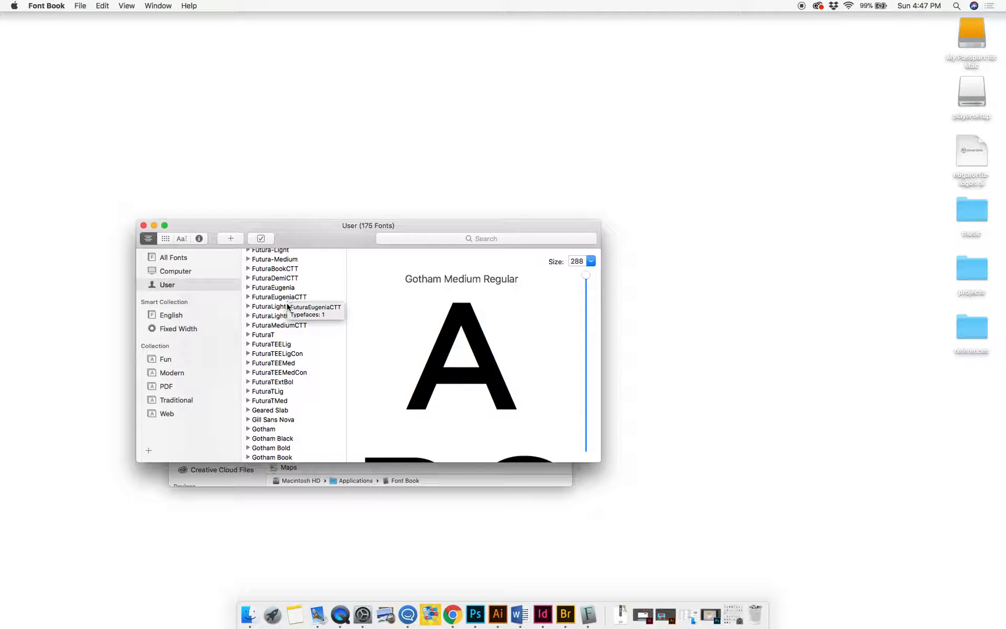
pyautogui.scroll(-3)
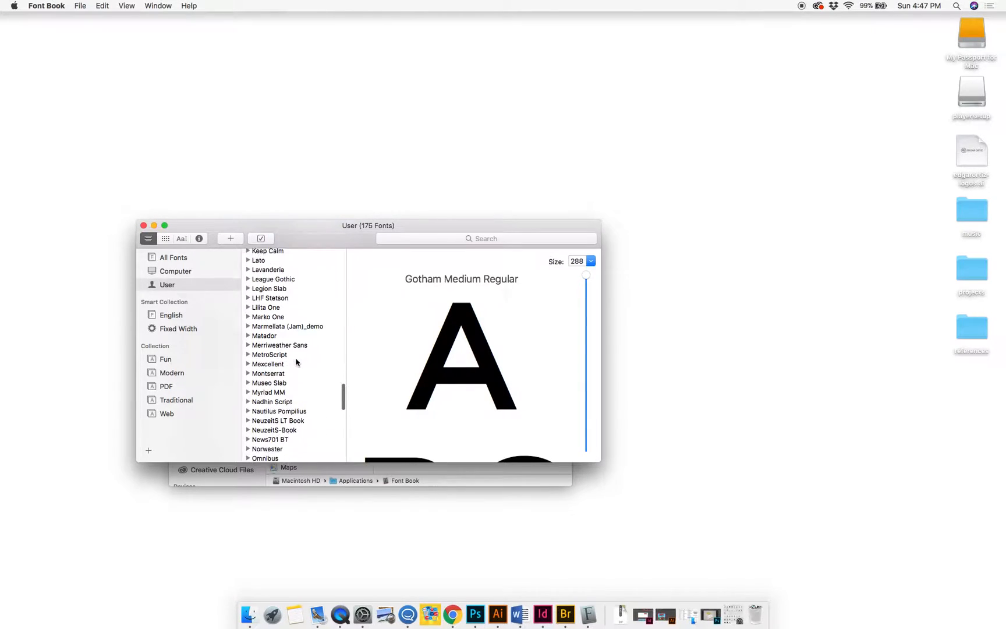
pyautogui.scroll(-3)
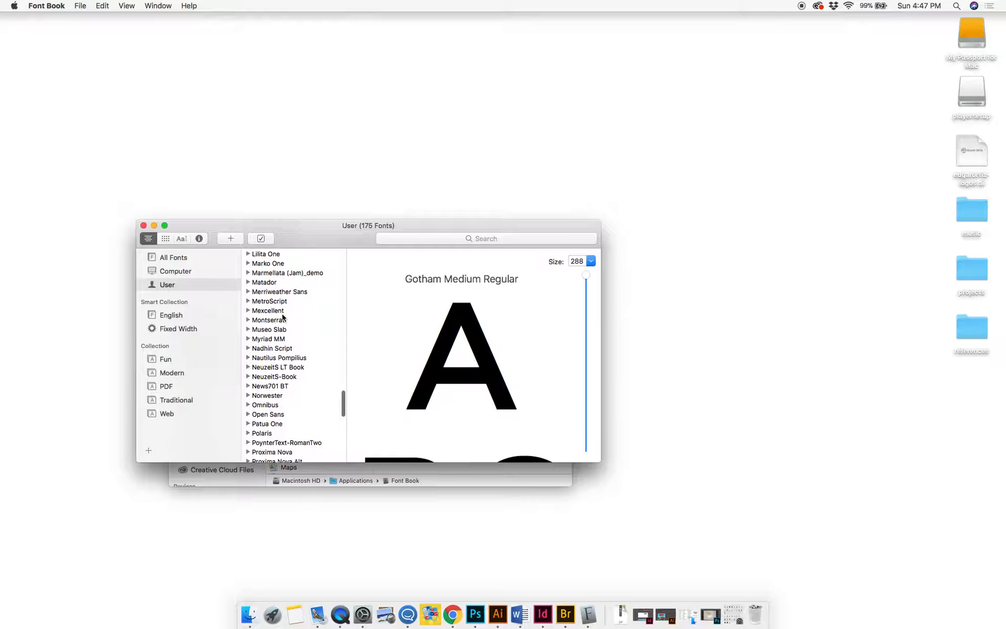
pyautogui.click(269, 328)
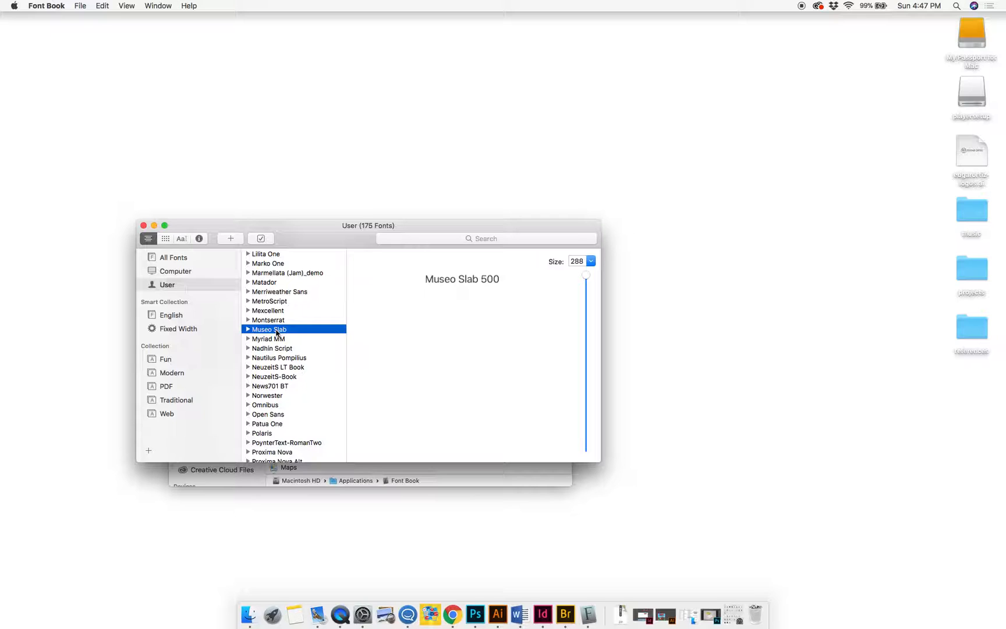
# Show Museo Slab in Finder and select Museo_Slab_500italic.otf in the Fonts folder.
pyautogui.rightClick(269, 328)
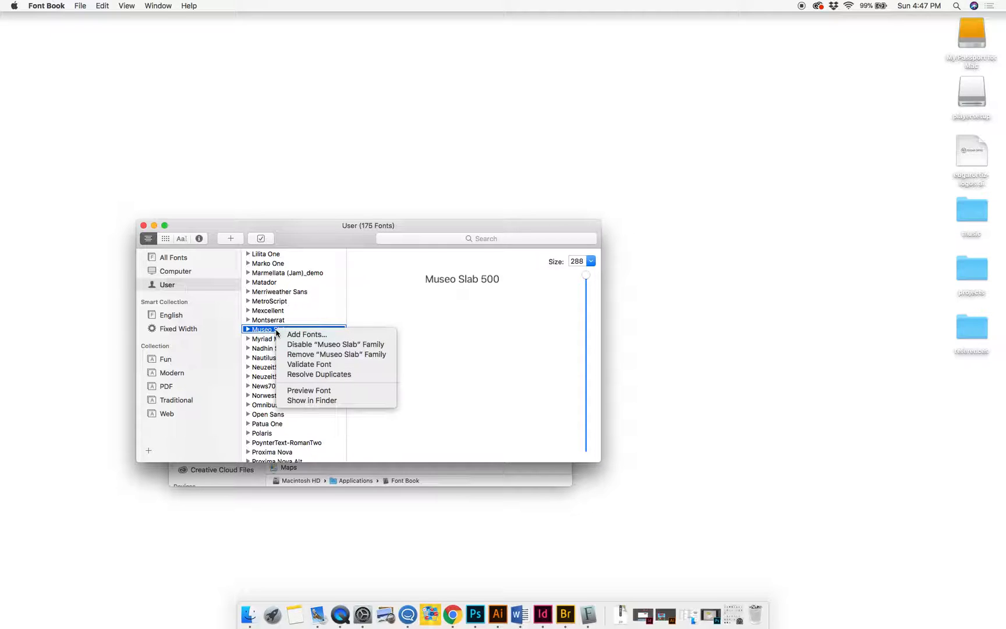
pyautogui.moveTo(319, 373)
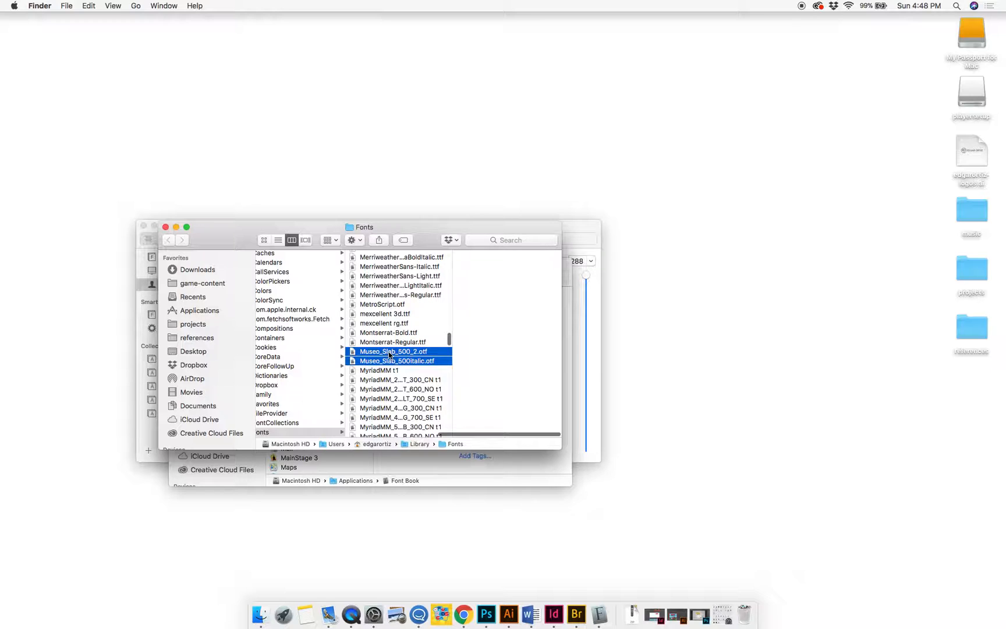
pyautogui.click(397, 360)
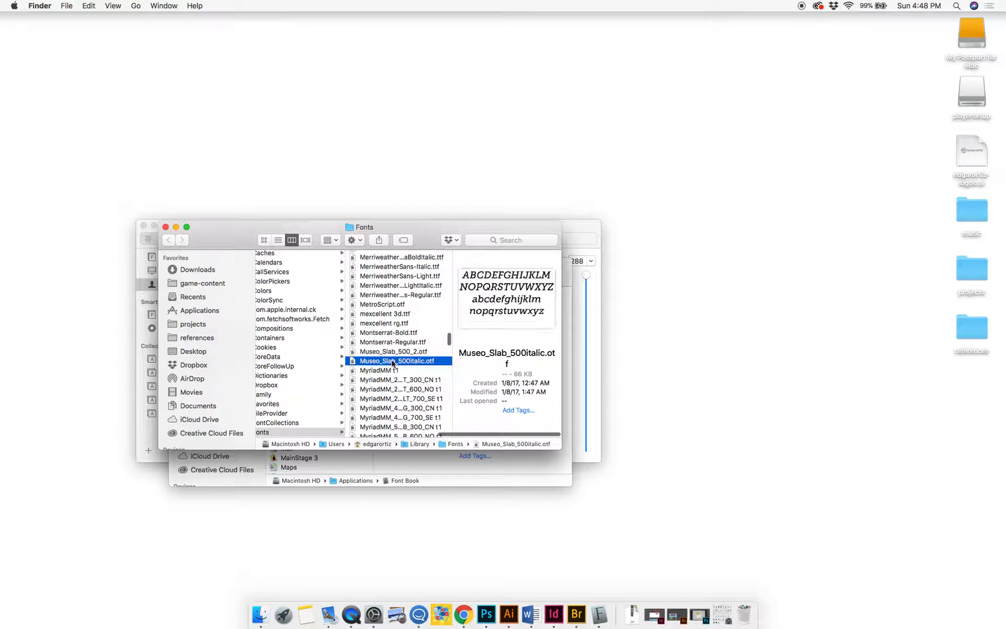
# Open the context menu for Museo_Slab_500italic.otf in Finder.
pyautogui.rightClick(398, 360)
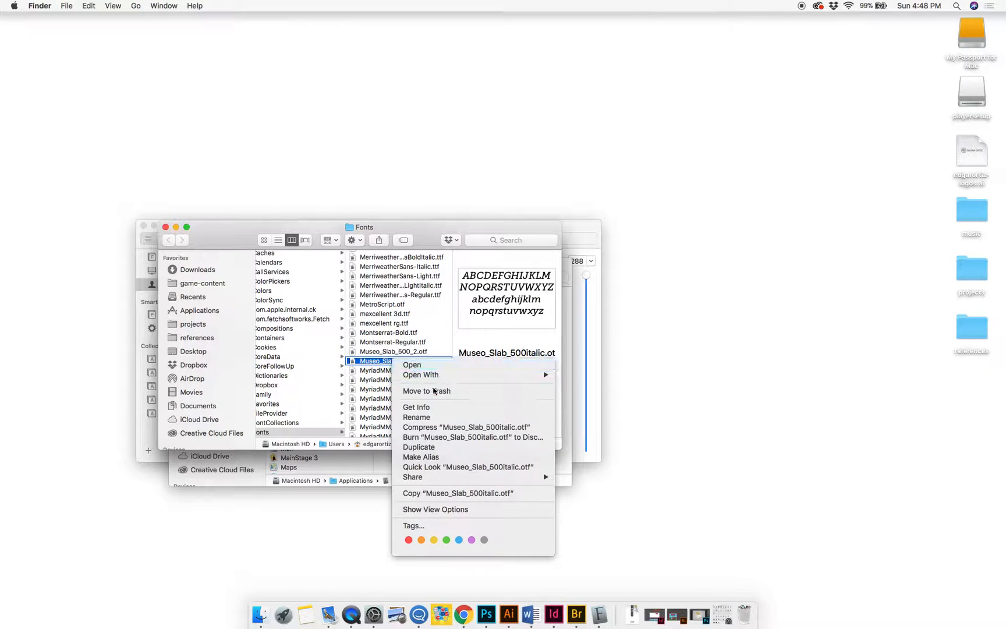
pyautogui.moveTo(416, 407)
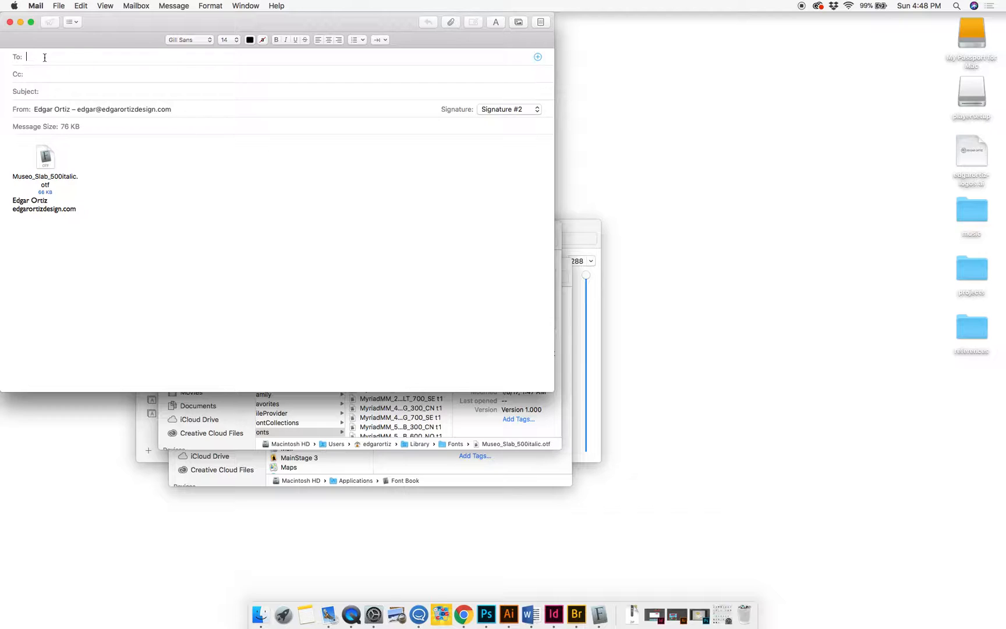
# Move the new Mail message with the italic font attachment off the Finder window.
pyautogui.write('eafe')
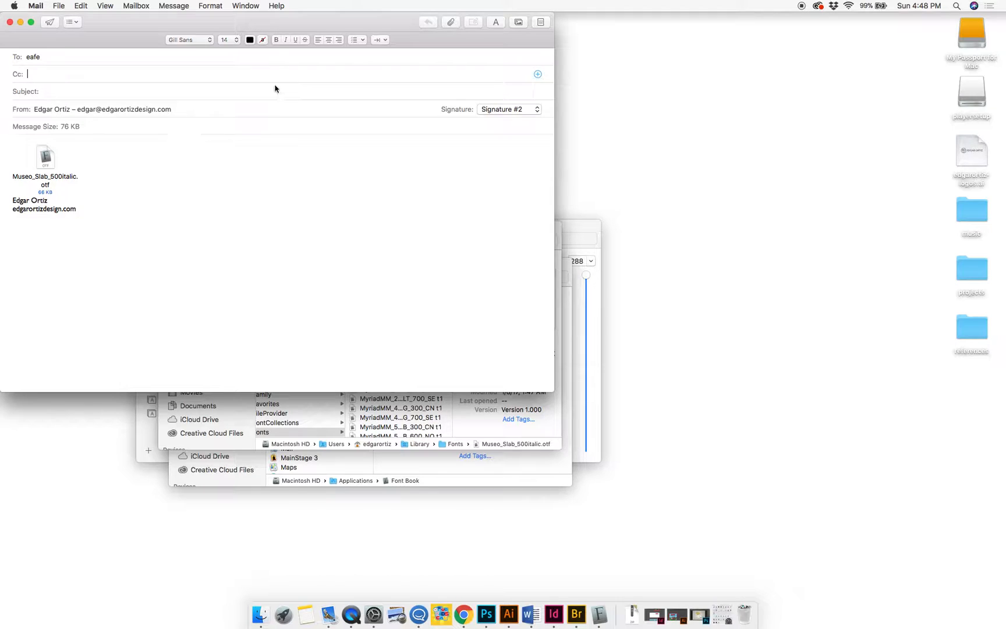
pyautogui.moveTo(276, 29); pyautogui.dragTo(600, 222)
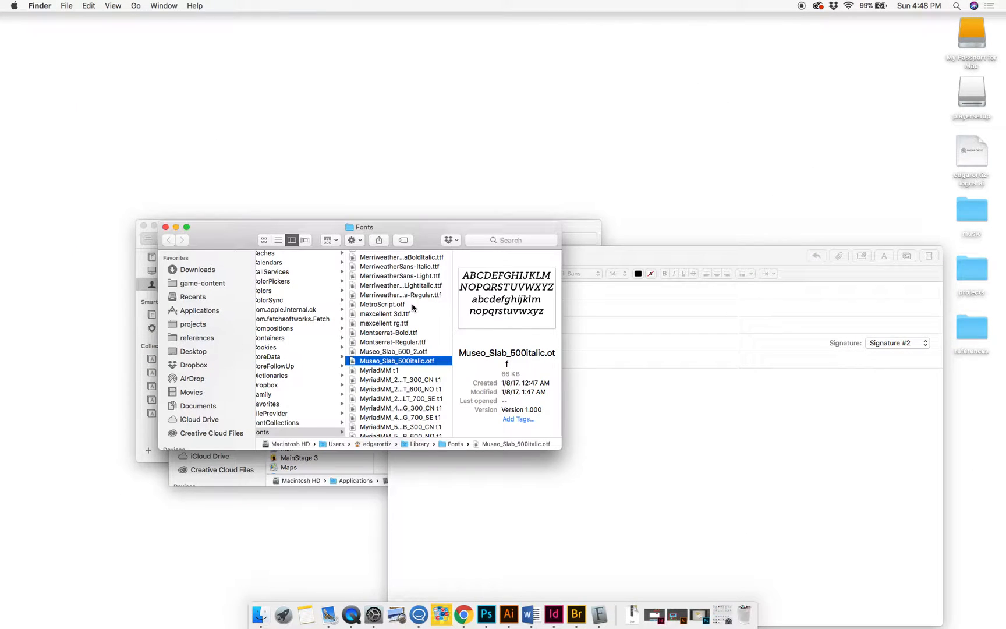
pyautogui.rightClick(397, 360)
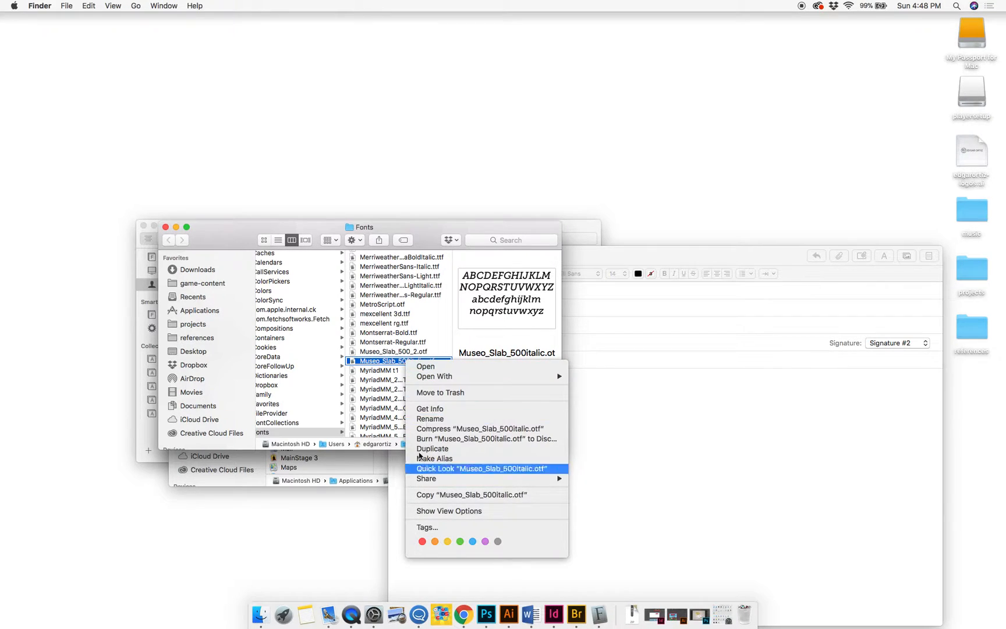
pyautogui.moveTo(430, 409)
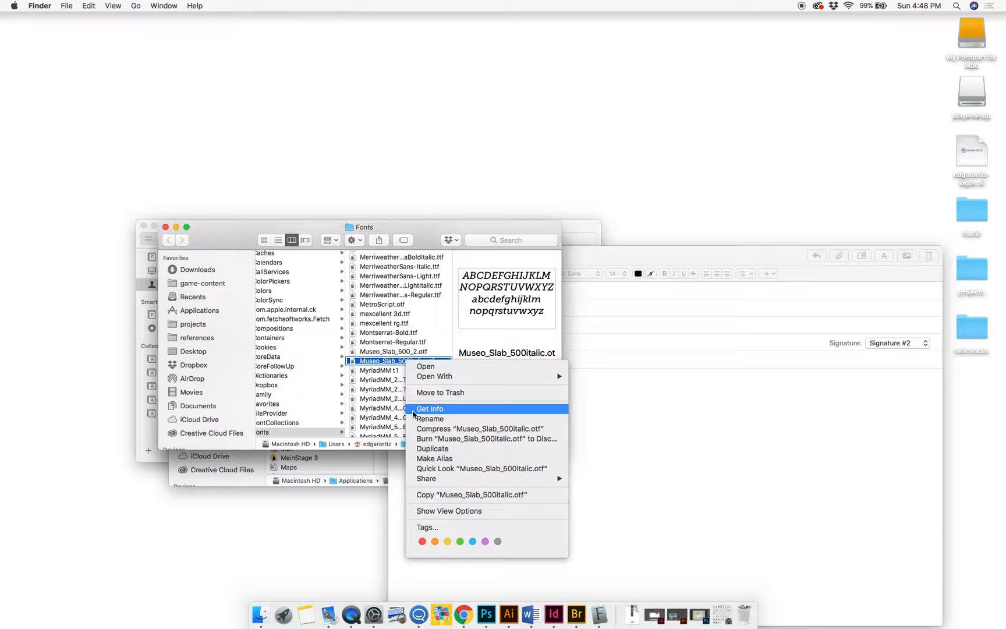
pyautogui.click(430, 409)
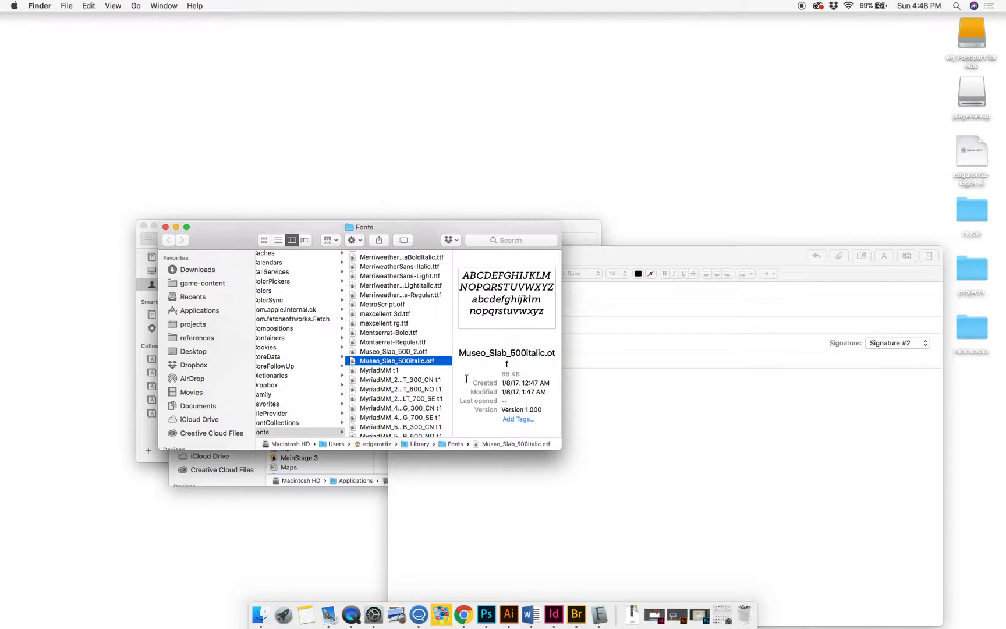
pyautogui.moveTo(374, 616)
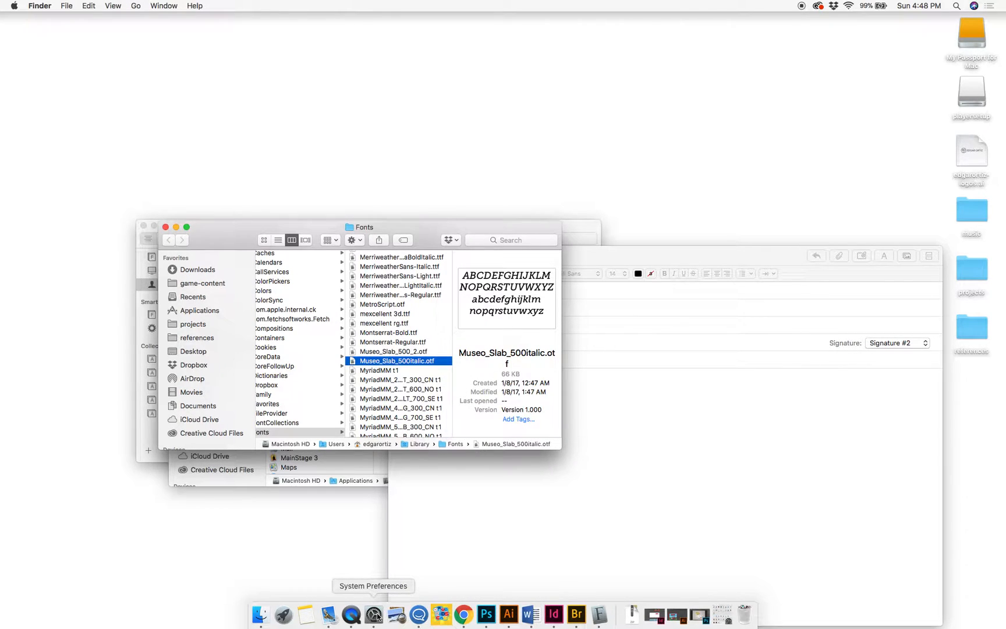
# Open the Trackpad pane in System Preferences from the Dock.
pyautogui.click(374, 615)
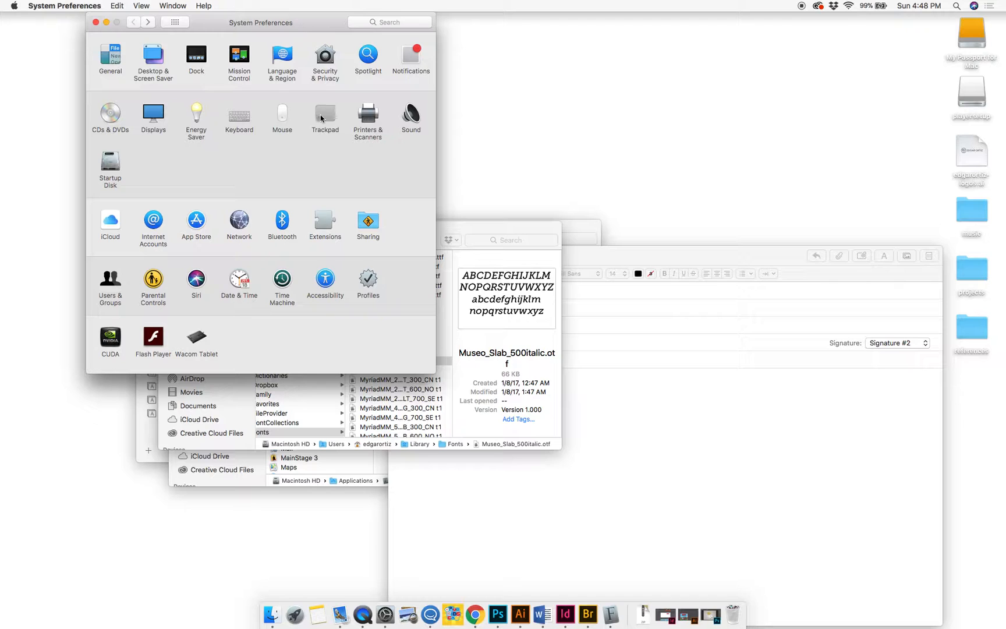
pyautogui.click(325, 115)
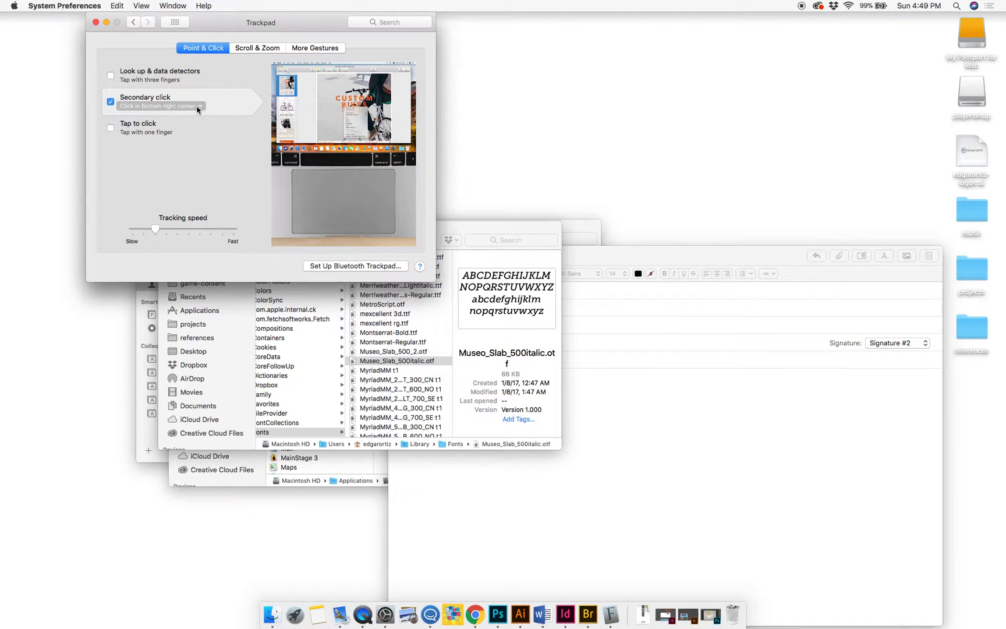
# Choose 'Click with two fingers' for Secondary click and recheck the menu.
pyautogui.click(162, 106)
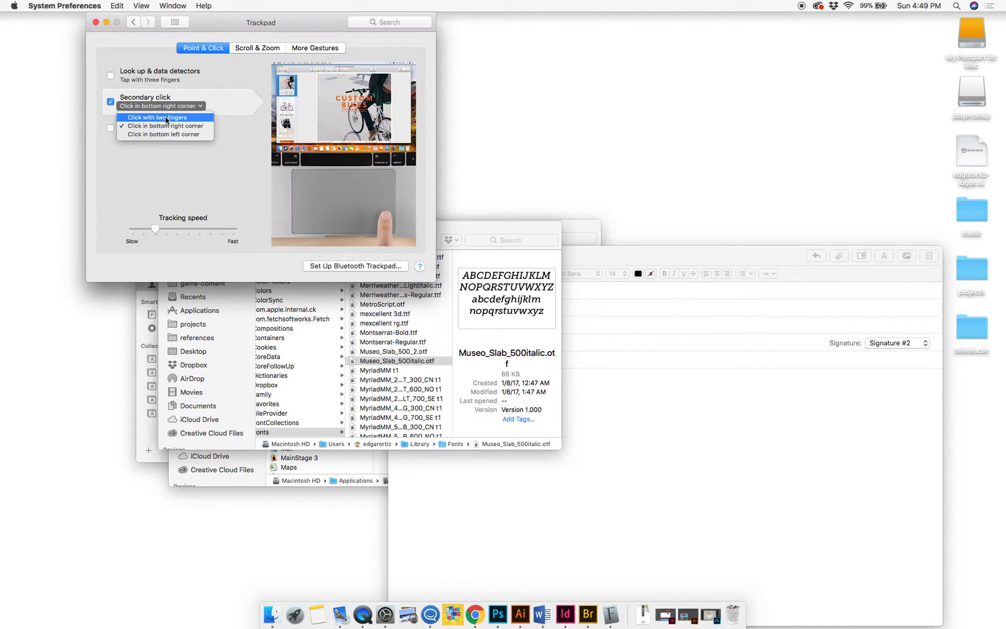
pyautogui.click(157, 117)
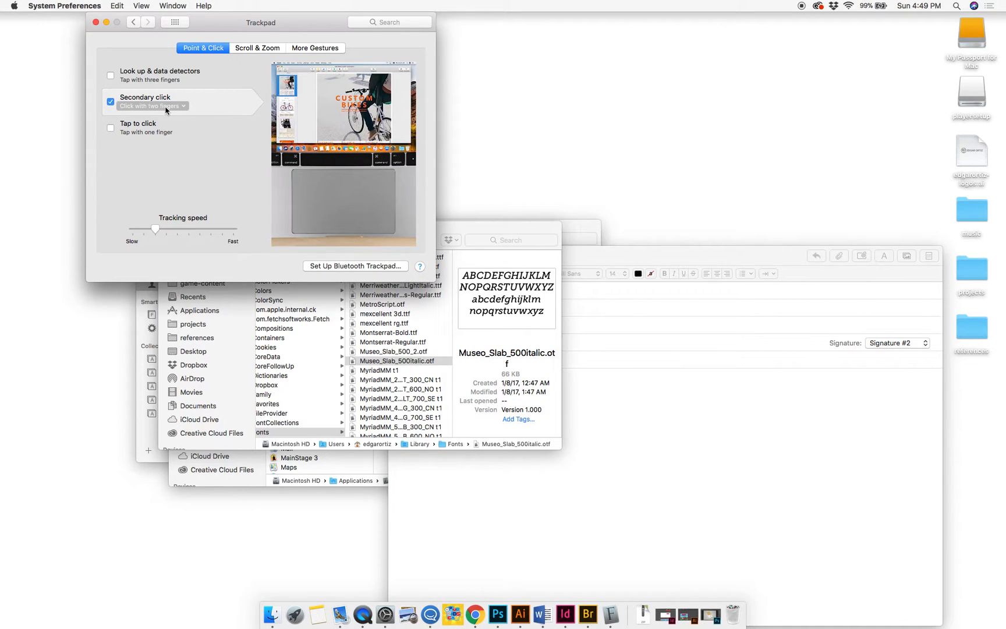
pyautogui.click(152, 105)
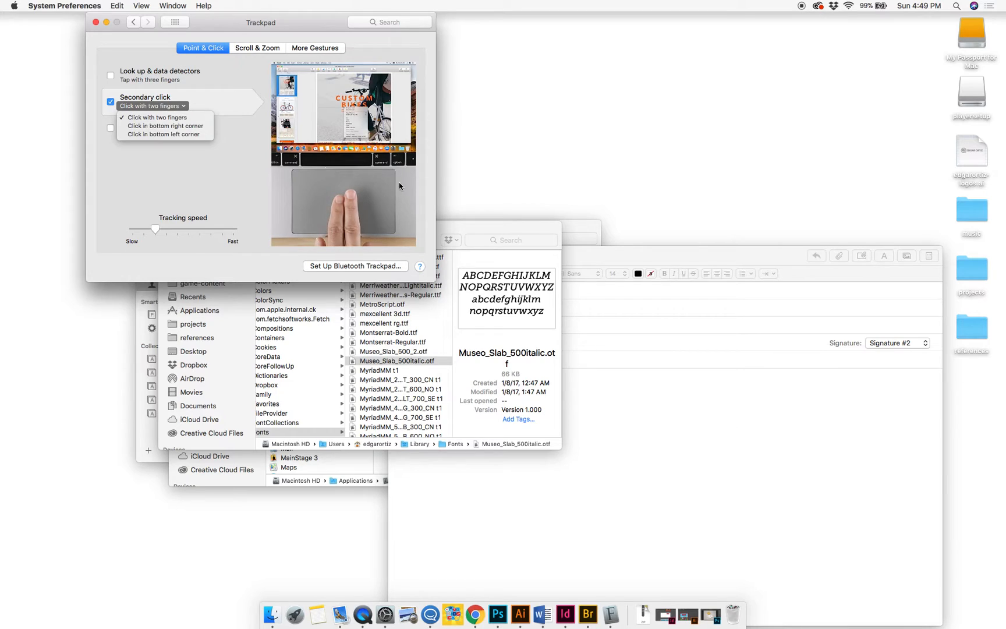